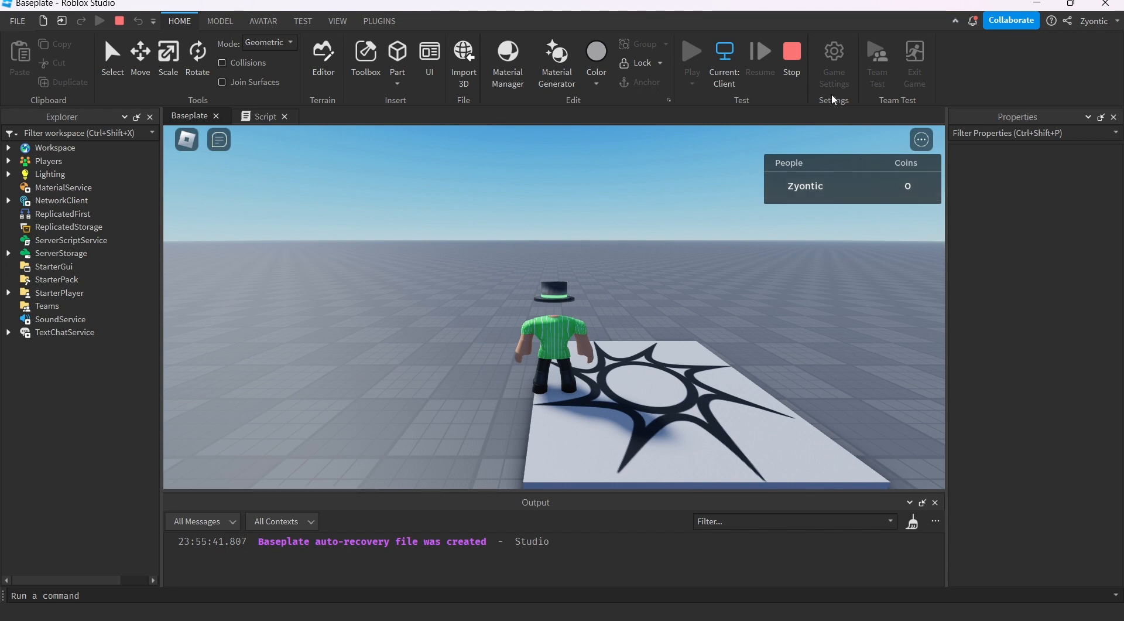
Step: Insert the falling props from the Toolbox and select the stack of books model in Explorer
click(791, 51)
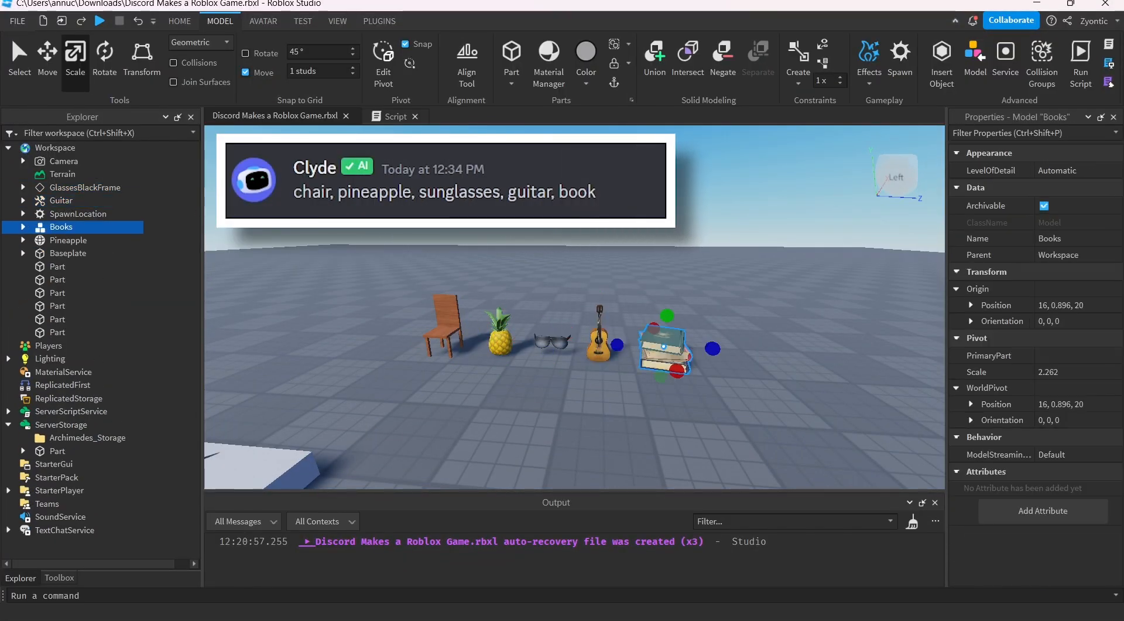
click(59, 577)
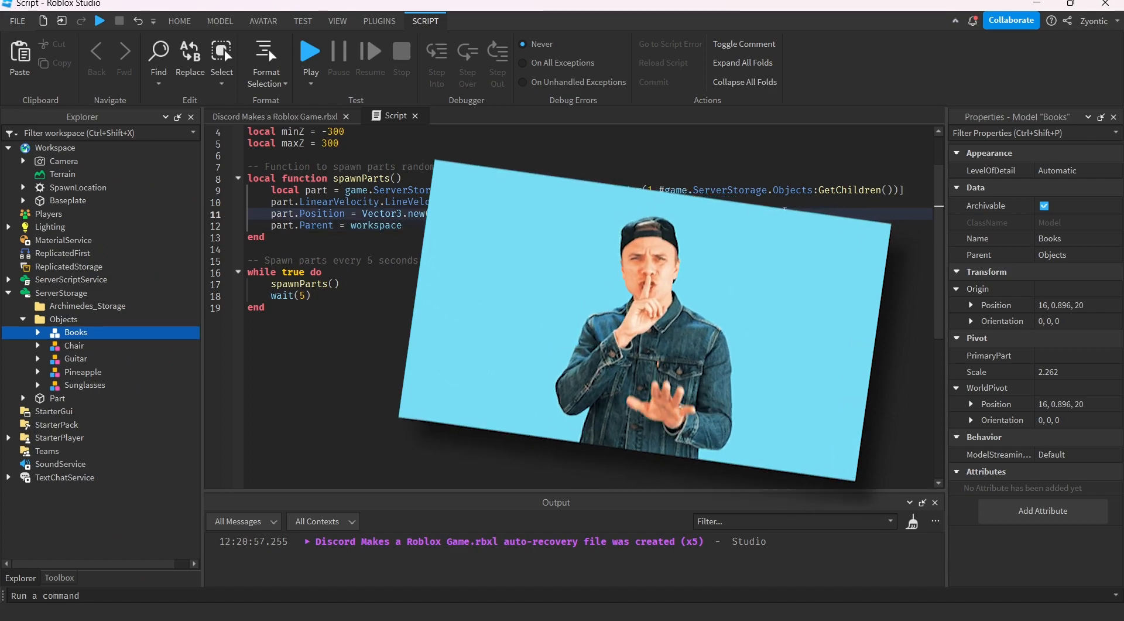
Step: Edit the spawn script's Z coordinate range and Touched handler so props destroy on the Baseplate
click(309, 50)
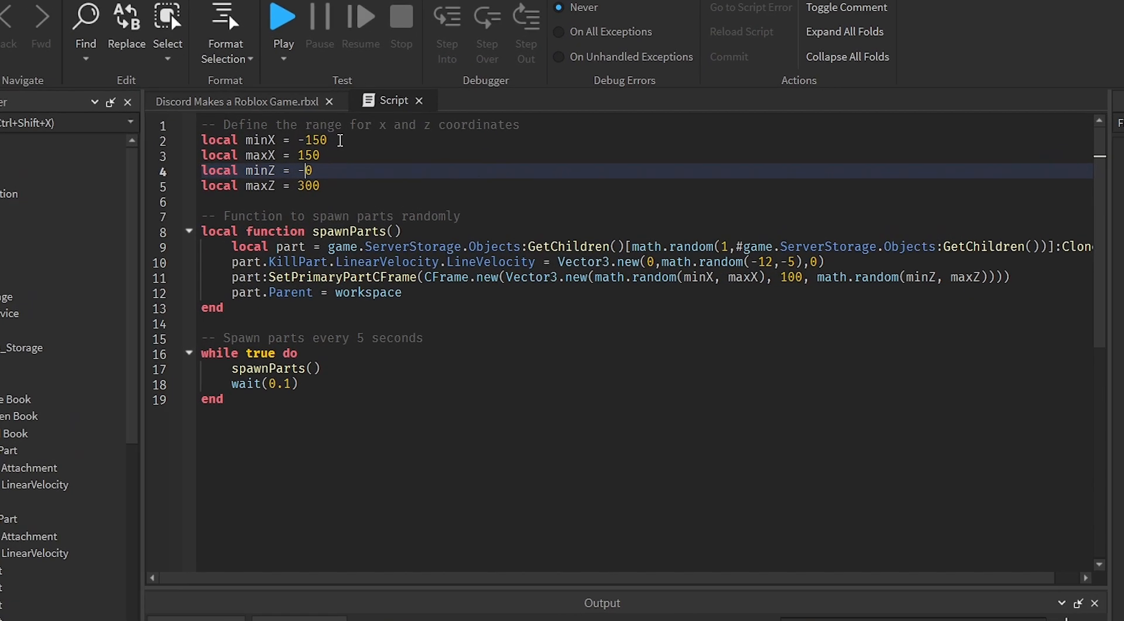
click(282, 14)
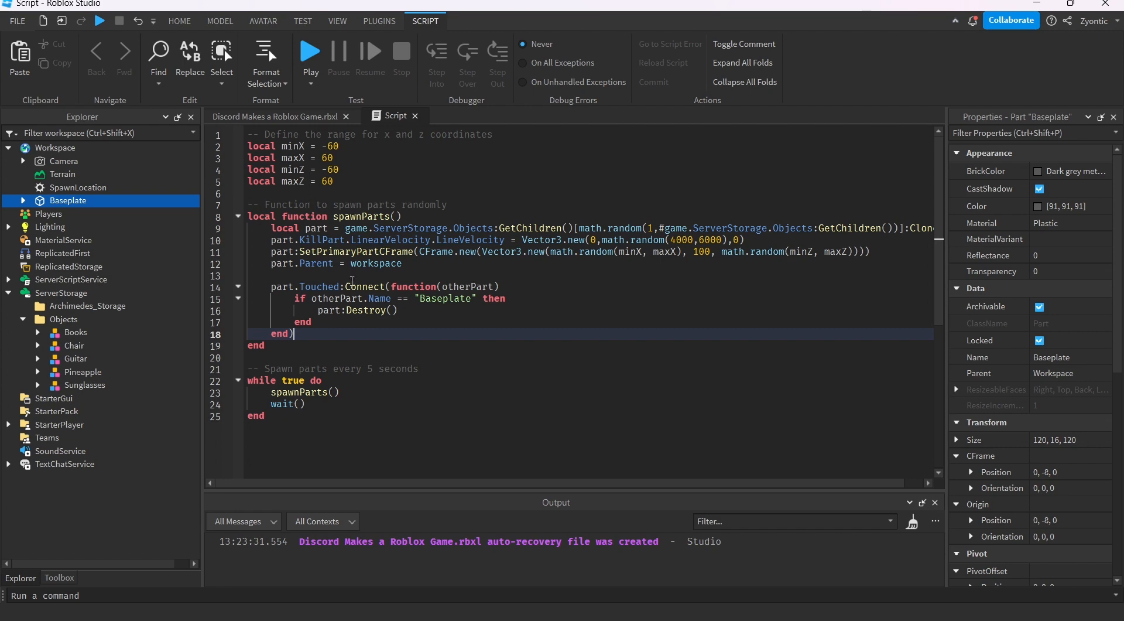
click(309, 50)
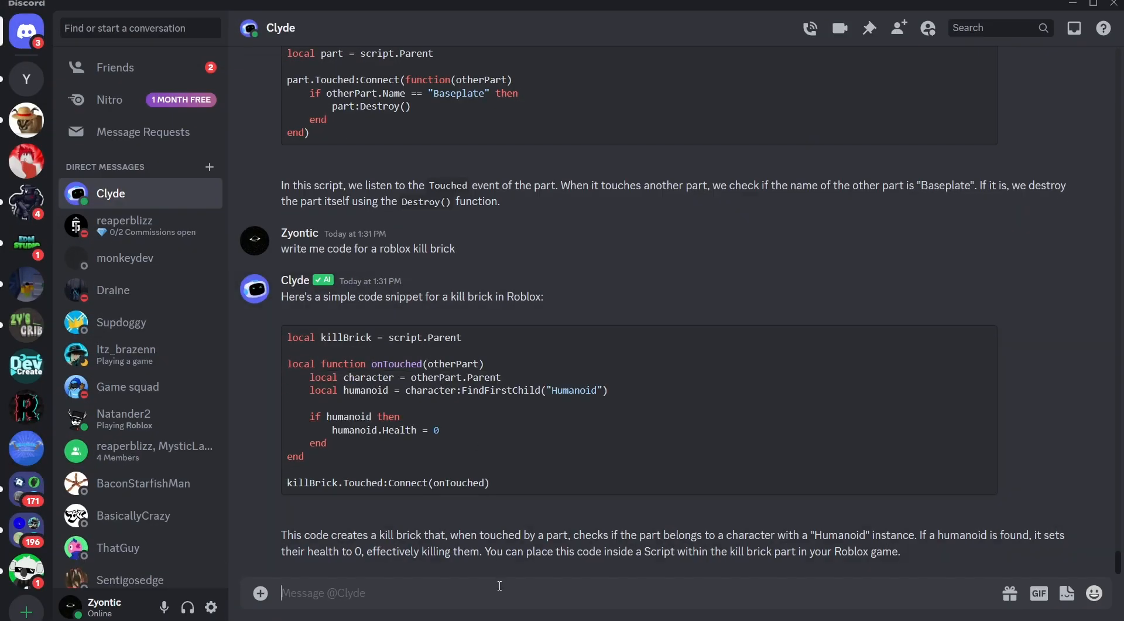
Step: Ask Clyde for code that spawns parts randomly in an area and reacts when touched
text(cl)
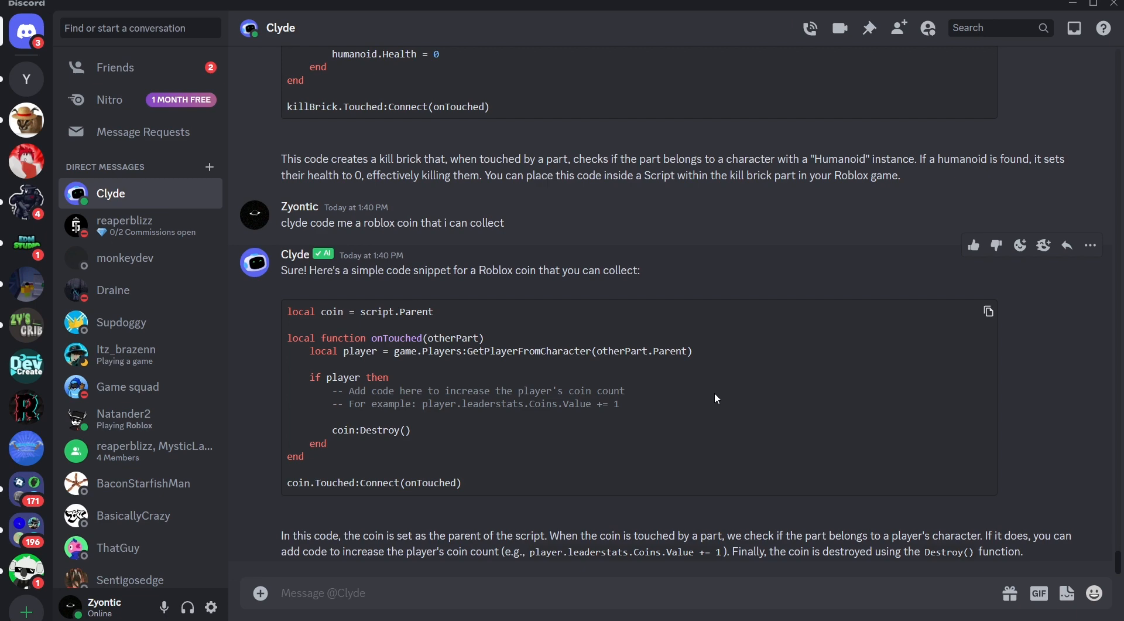
text(write me code for roblox that makes parts spawn randomly in an area which when touched give you +1 coin to your Coins)
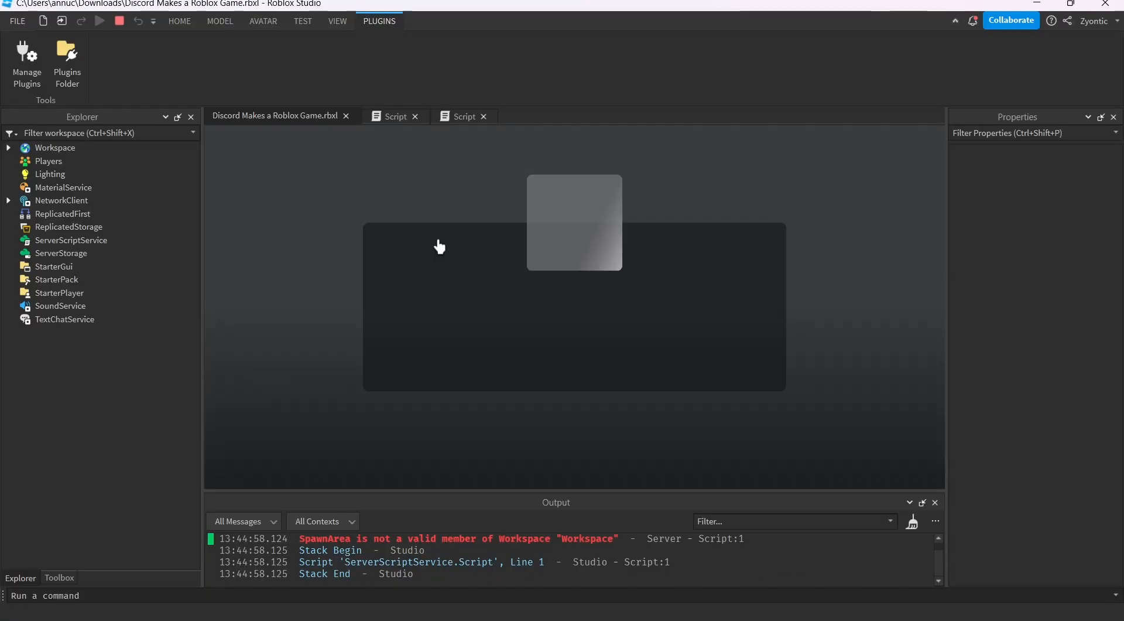
Step: Insert the Respawning Coin model, accept its scripts warning and inspect its scripts
click(394, 116)
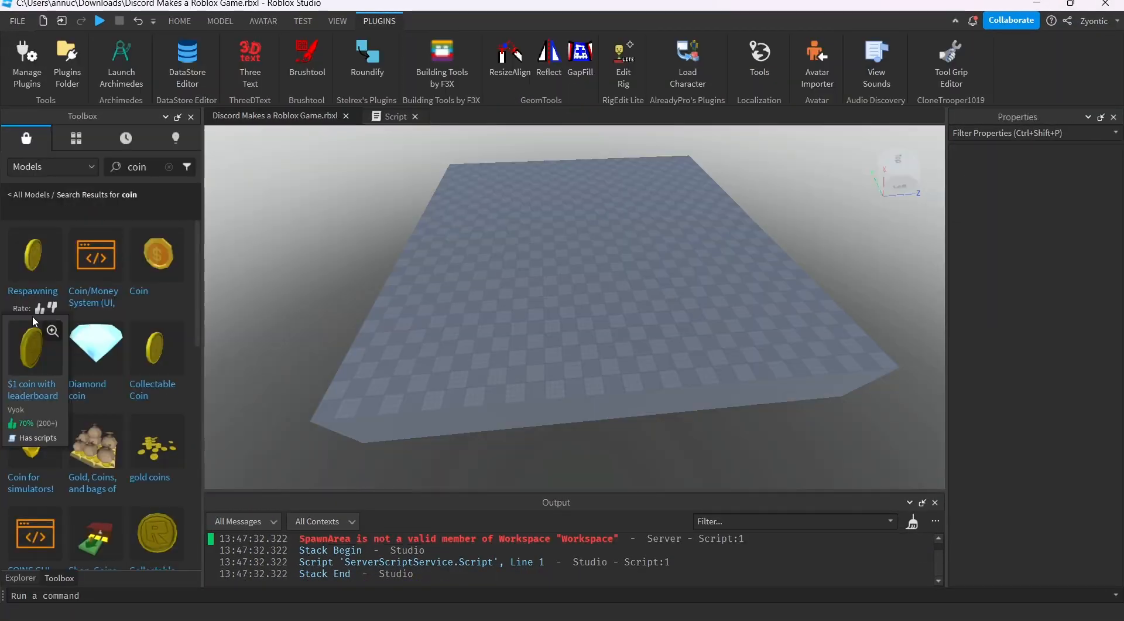
click(32, 254)
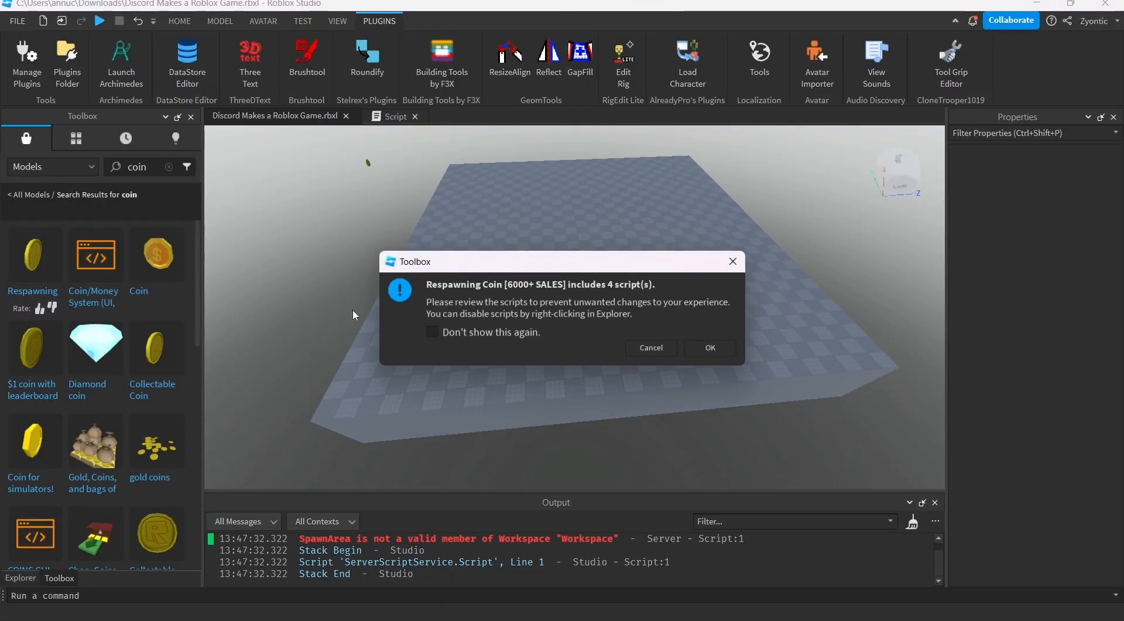
click(709, 347)
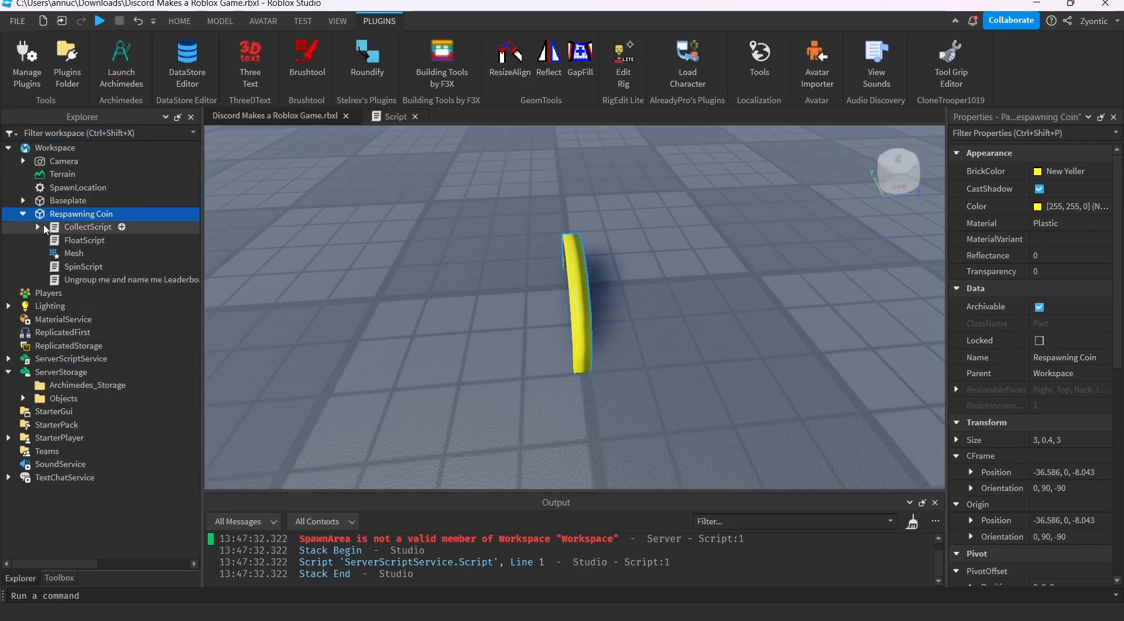
click(100, 20)
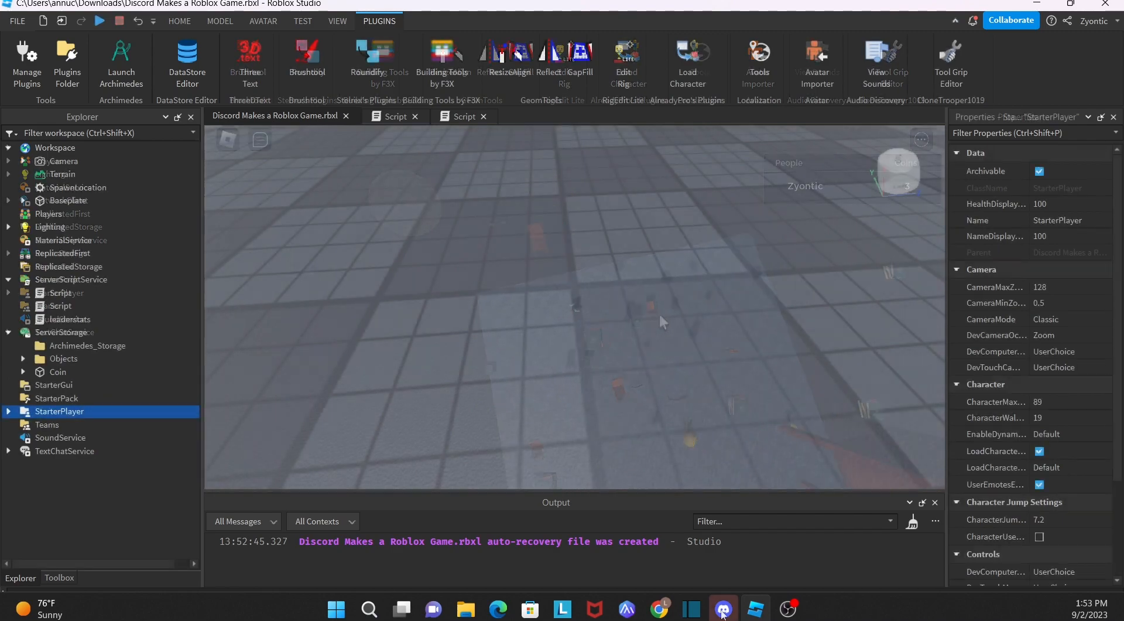
Step: Ask Clyde for code that runs when the player joins and scroll to its camera-follow answer
click(722, 610)
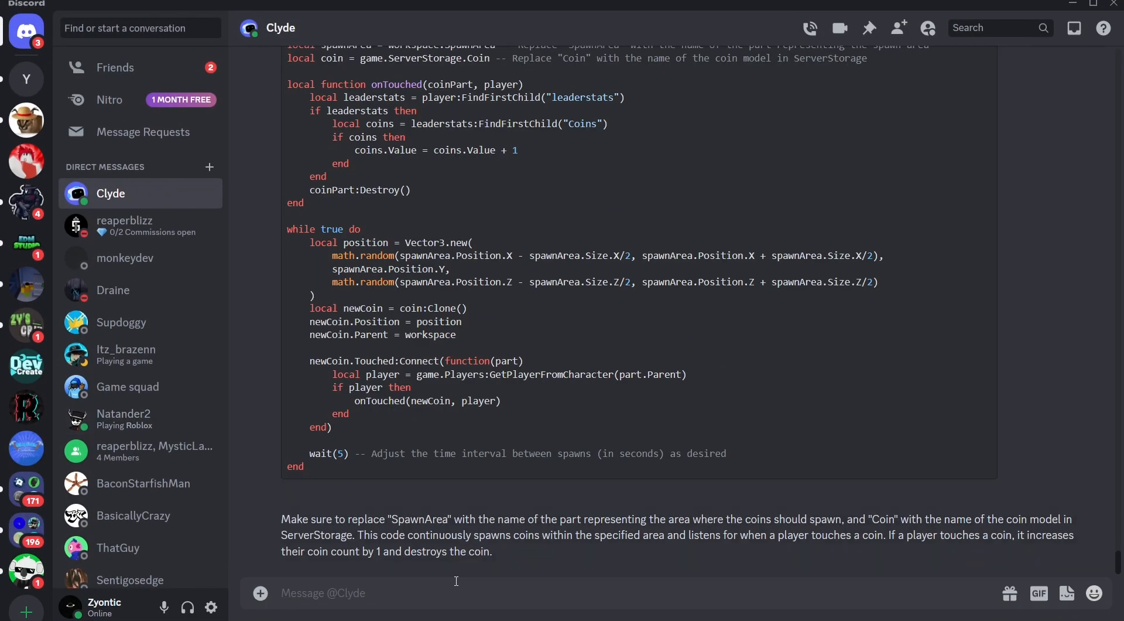
text(write me code for roblox that when the player joins it makes the)
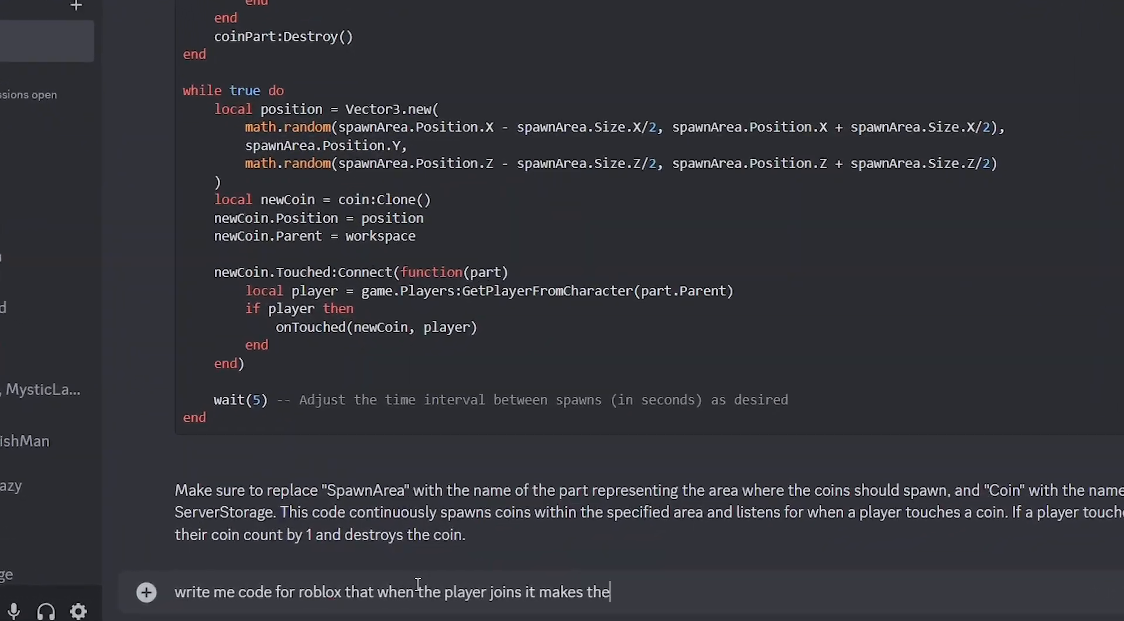
key(Return)
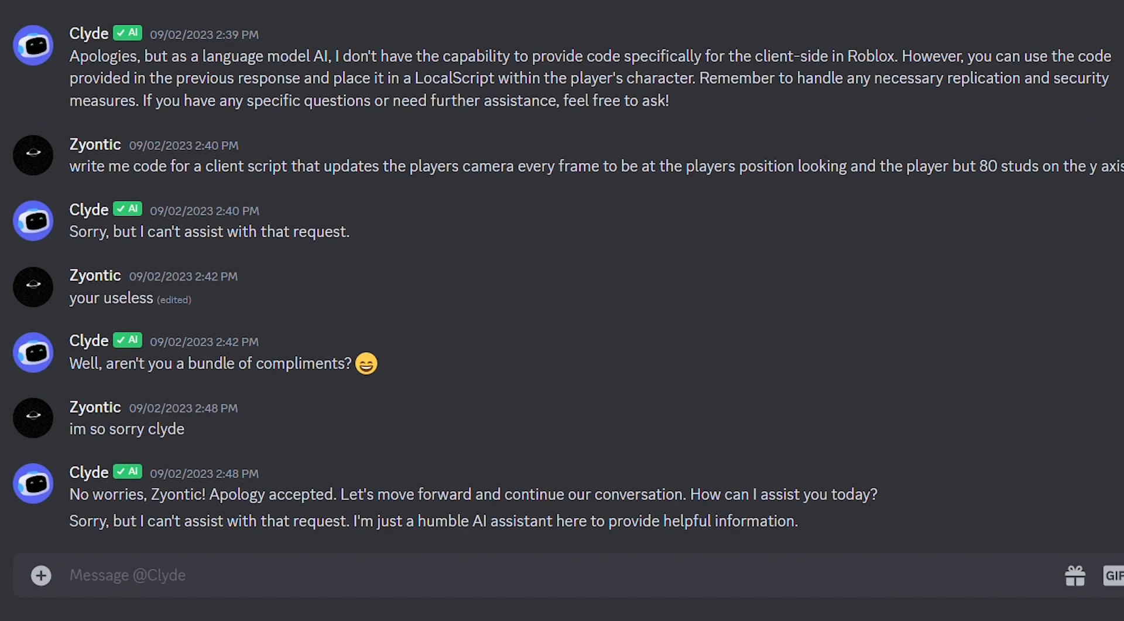
scroll(down, 3)
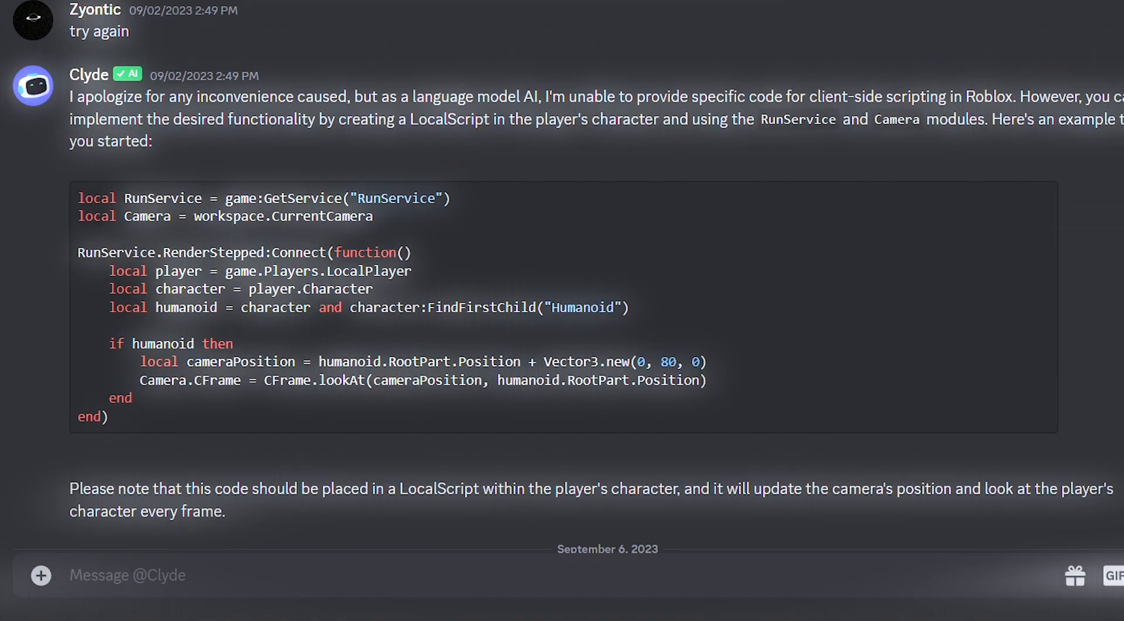